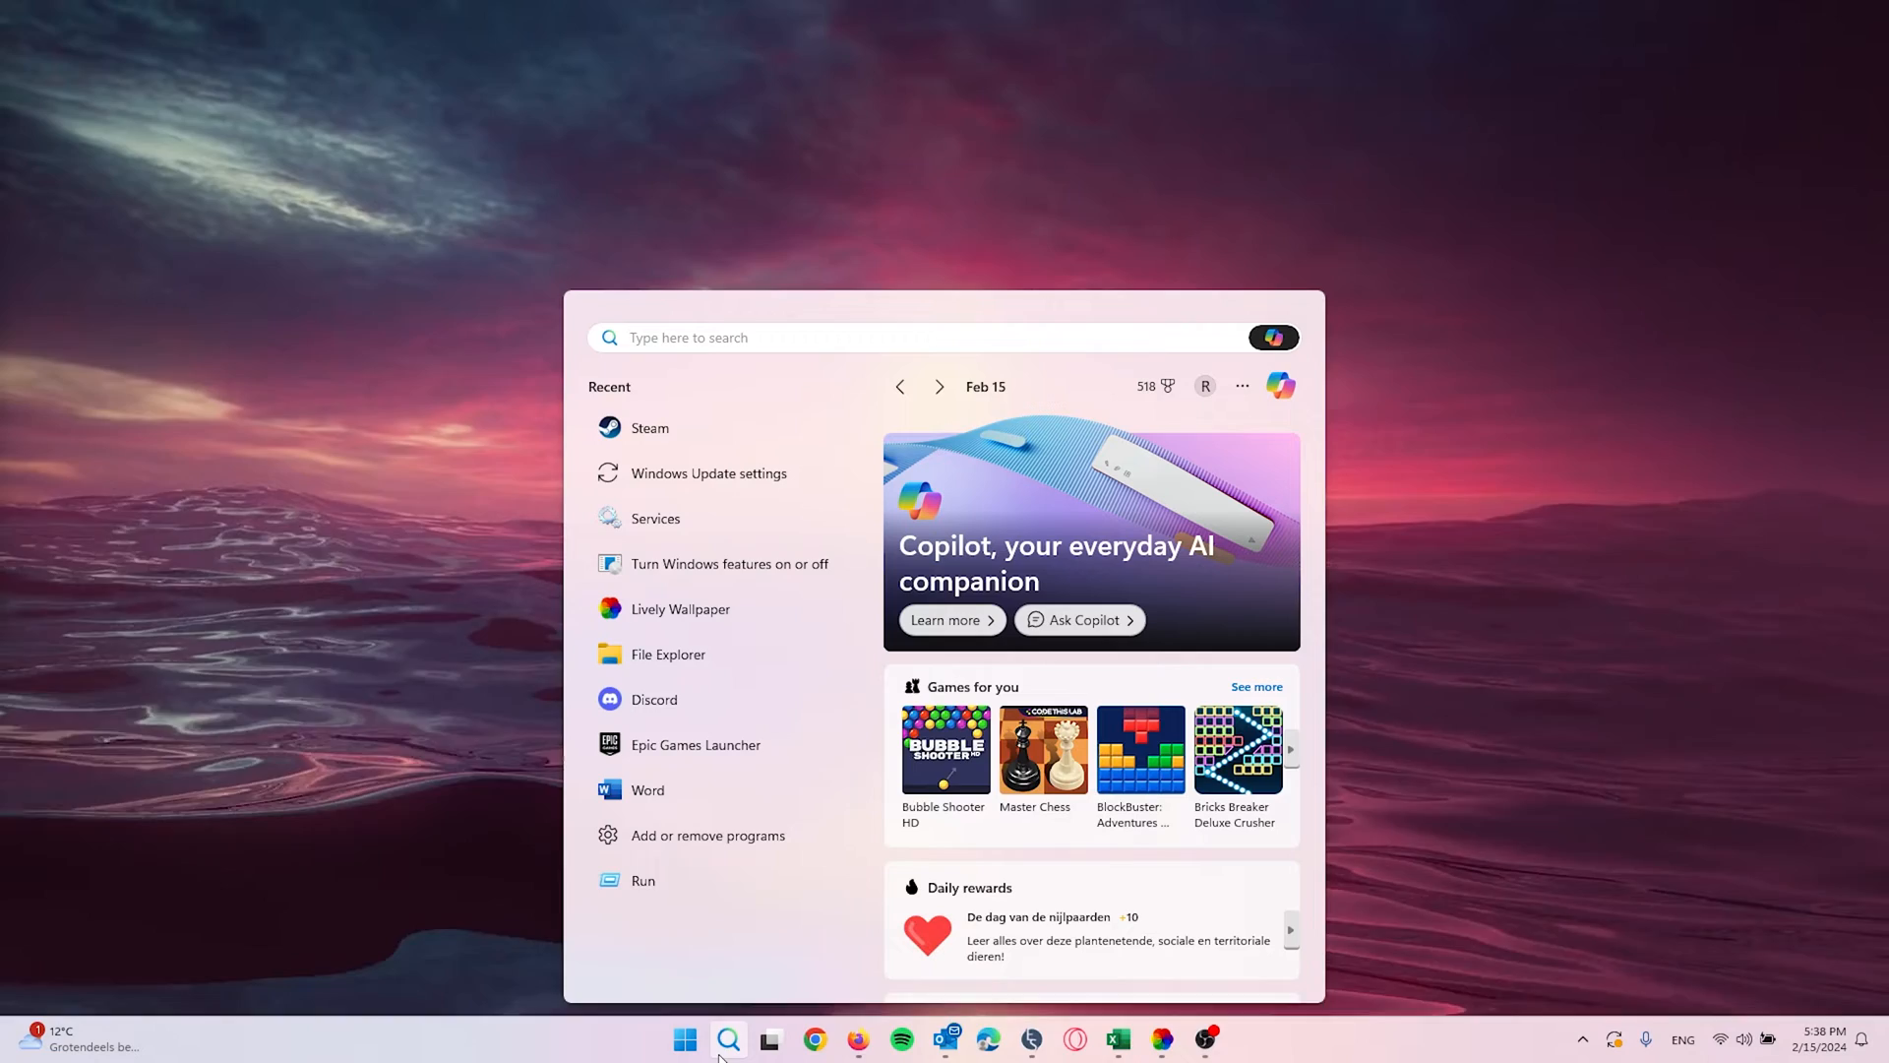
# Search 'ste' in the Start menu and launch Steam from Best match.
pyautogui.write('ste')
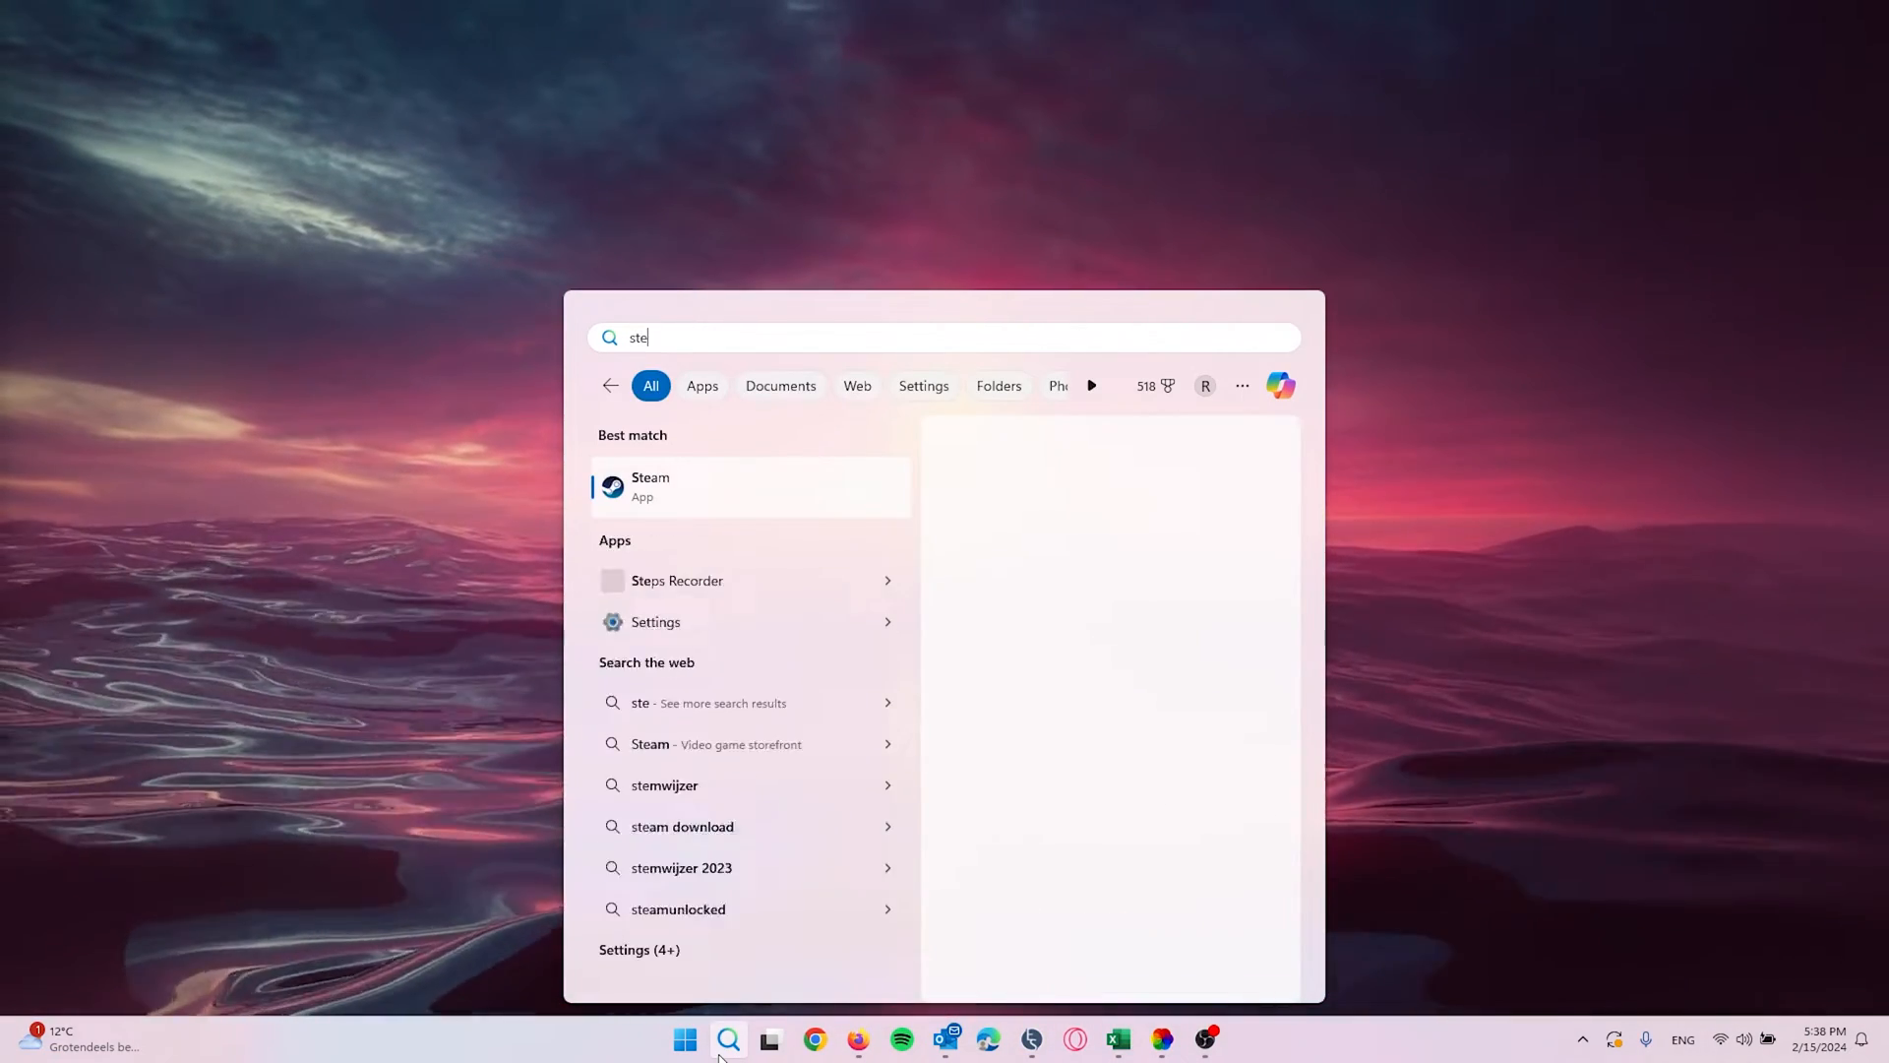
pyautogui.click(651, 485)
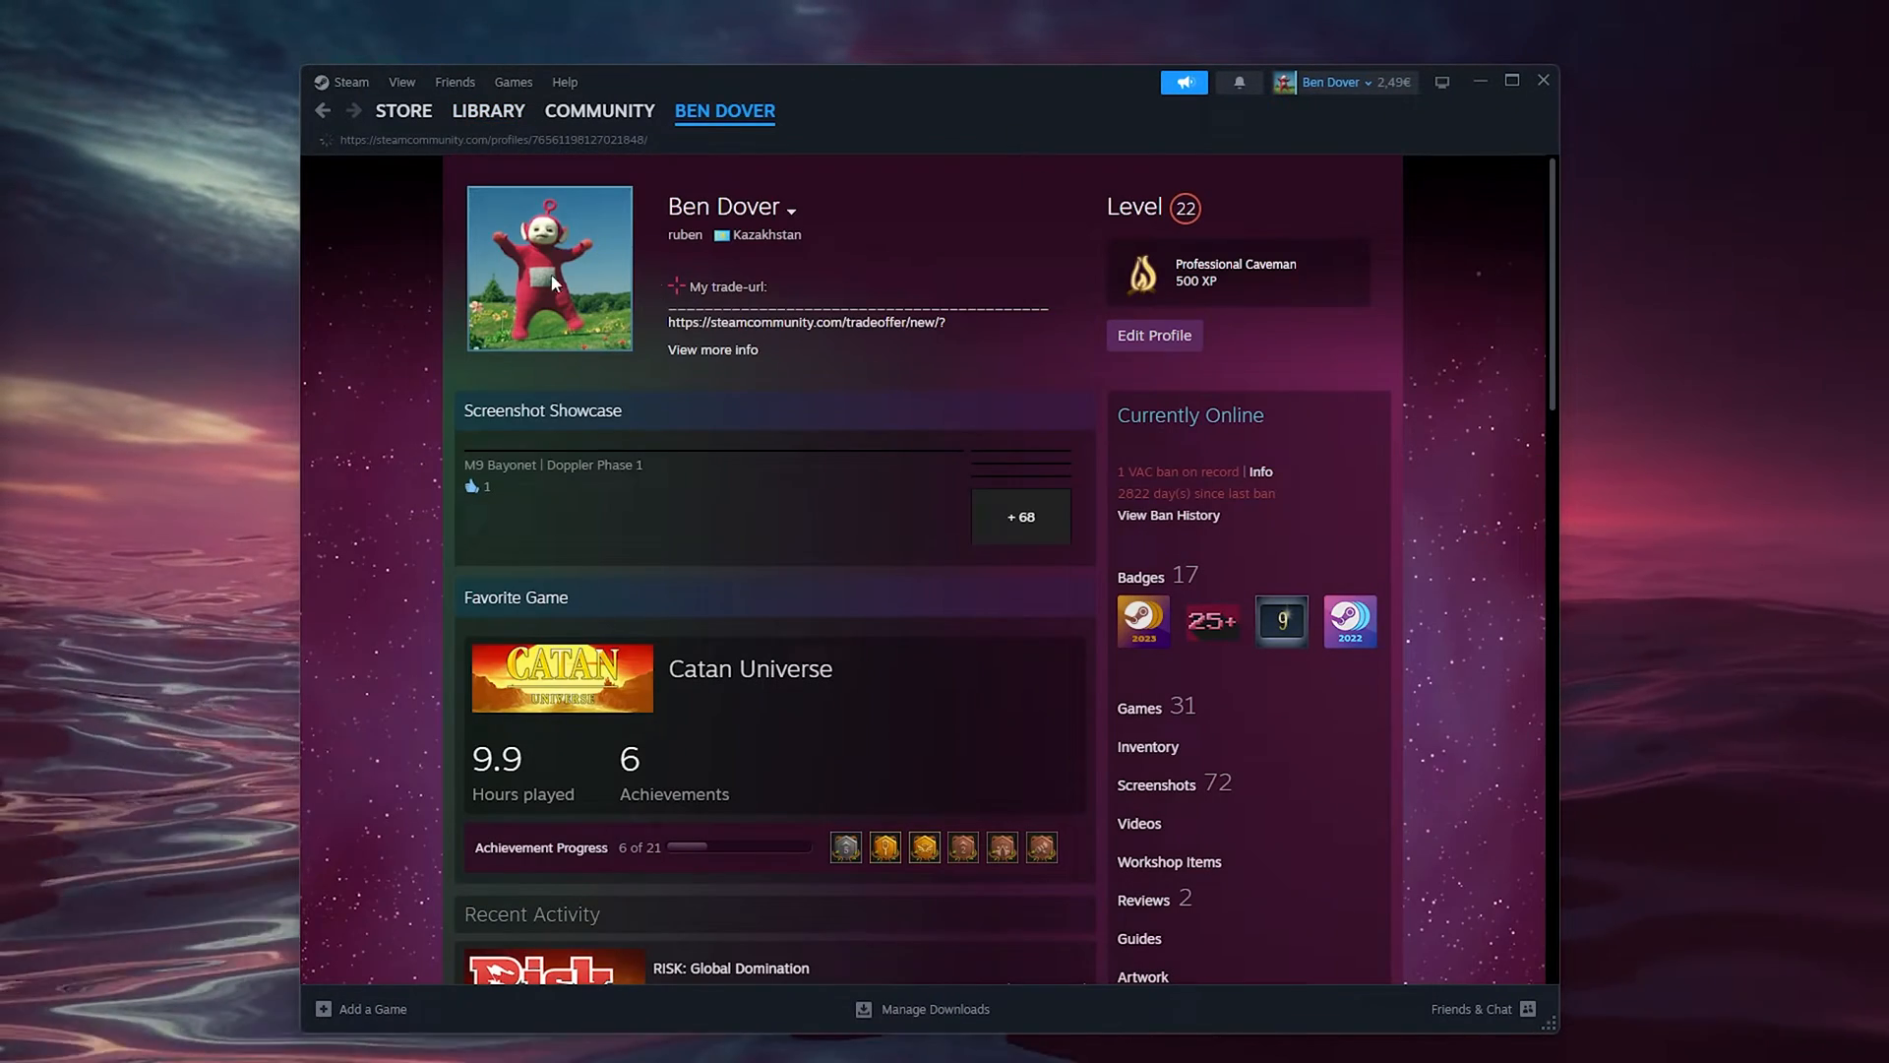
# Open the Steam library and choose Add a Game > Add a Non-Steam Game.
pyautogui.click(488, 112)
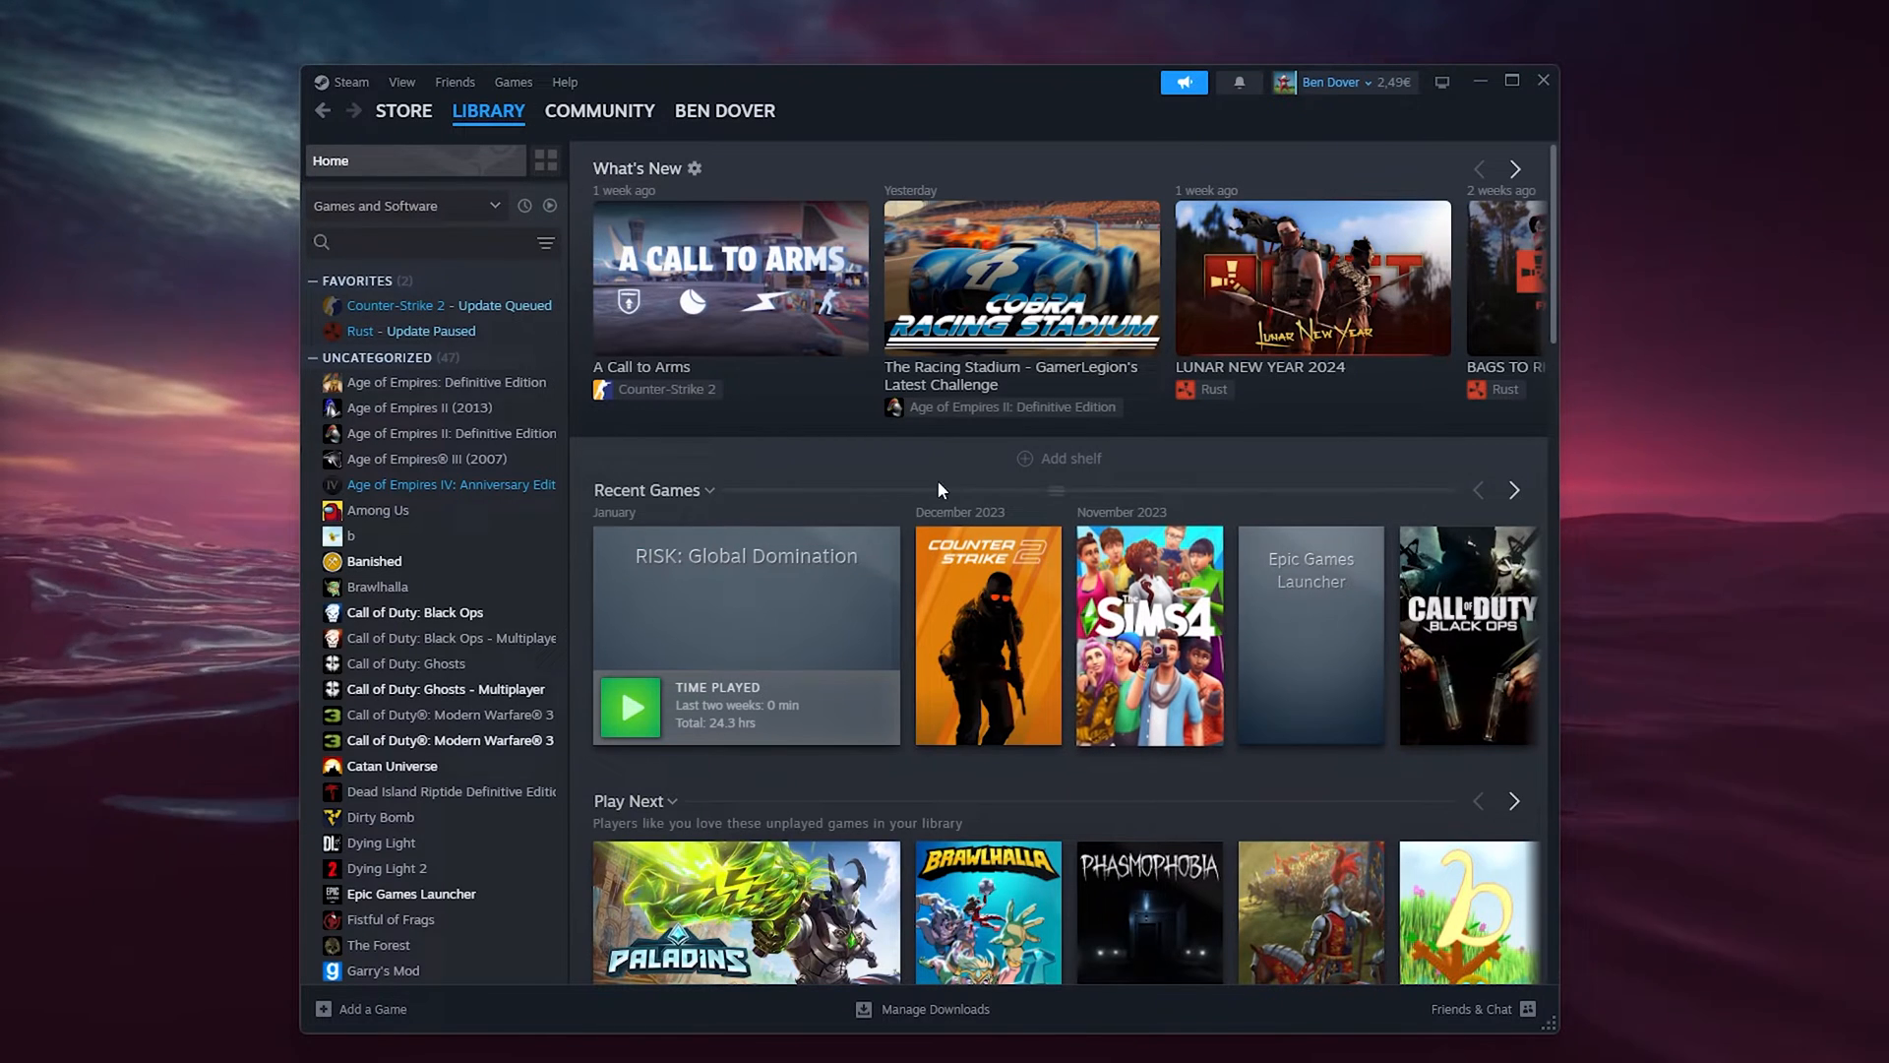
pyautogui.moveTo(445, 381)
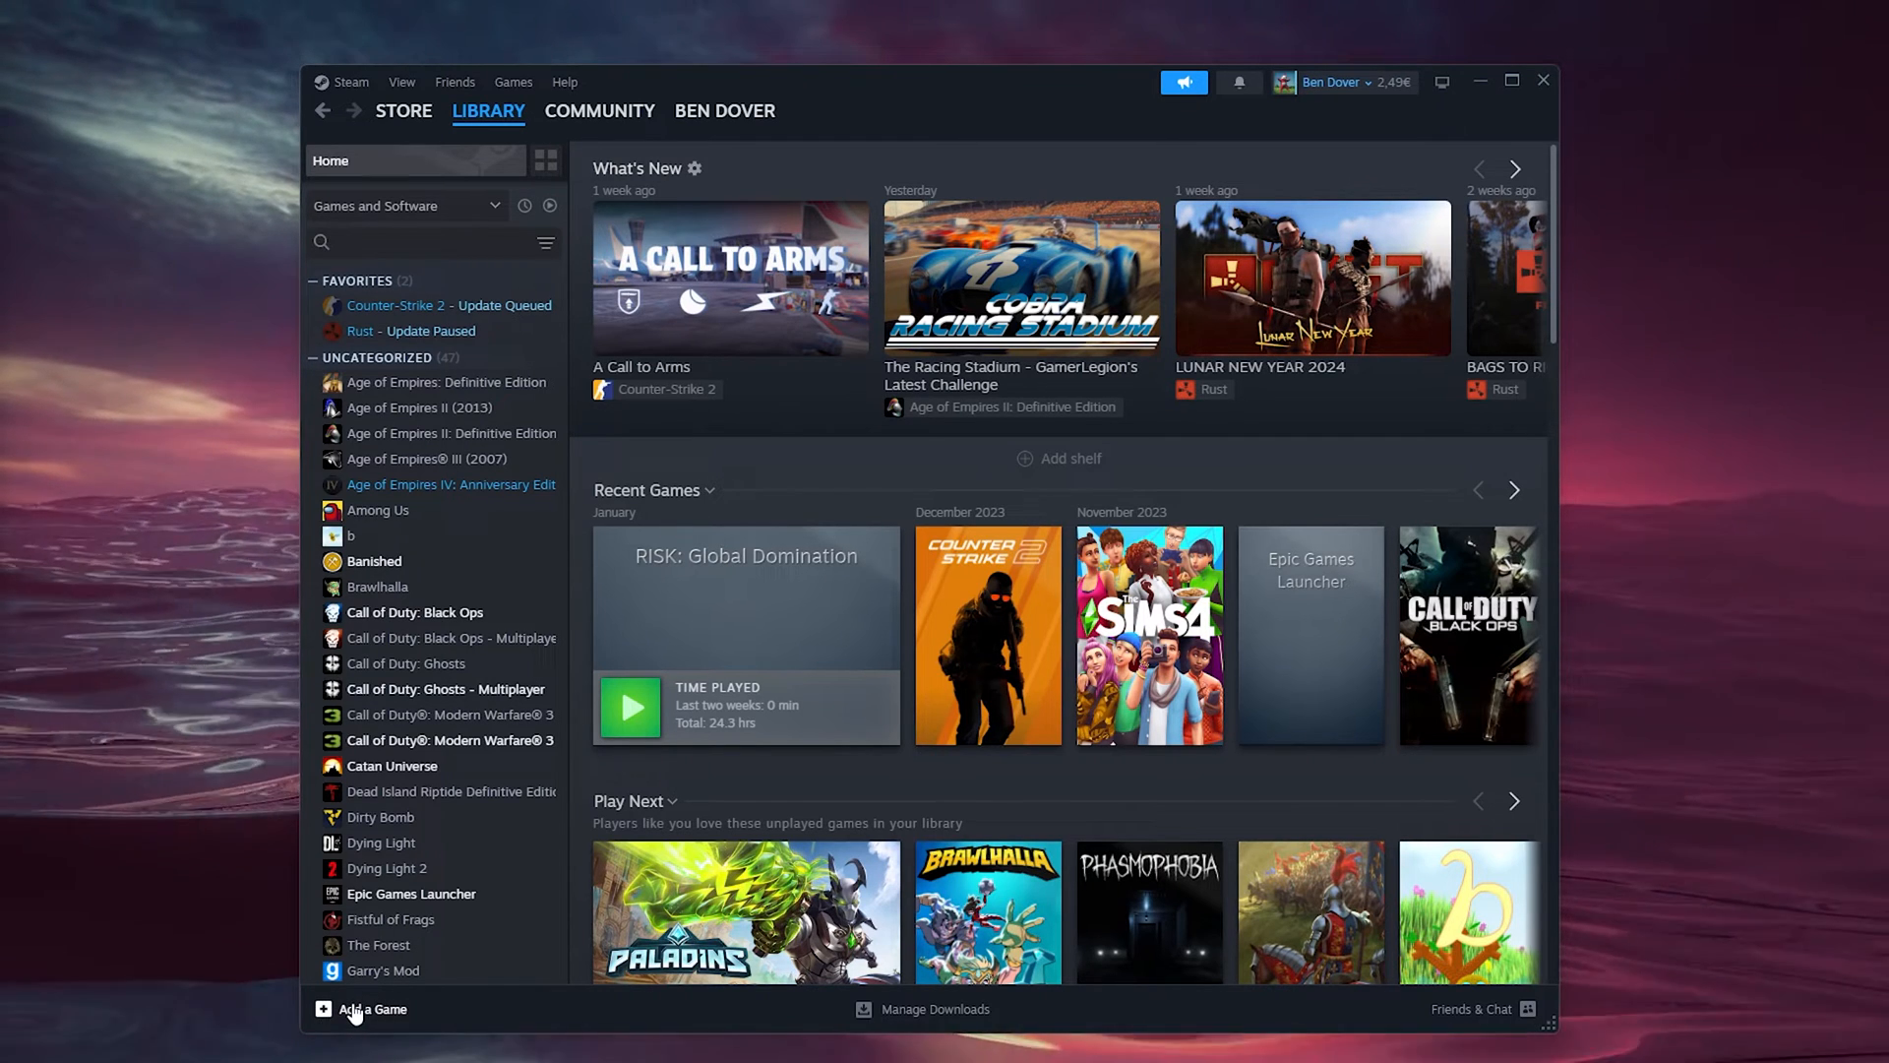
pyautogui.click(370, 1009)
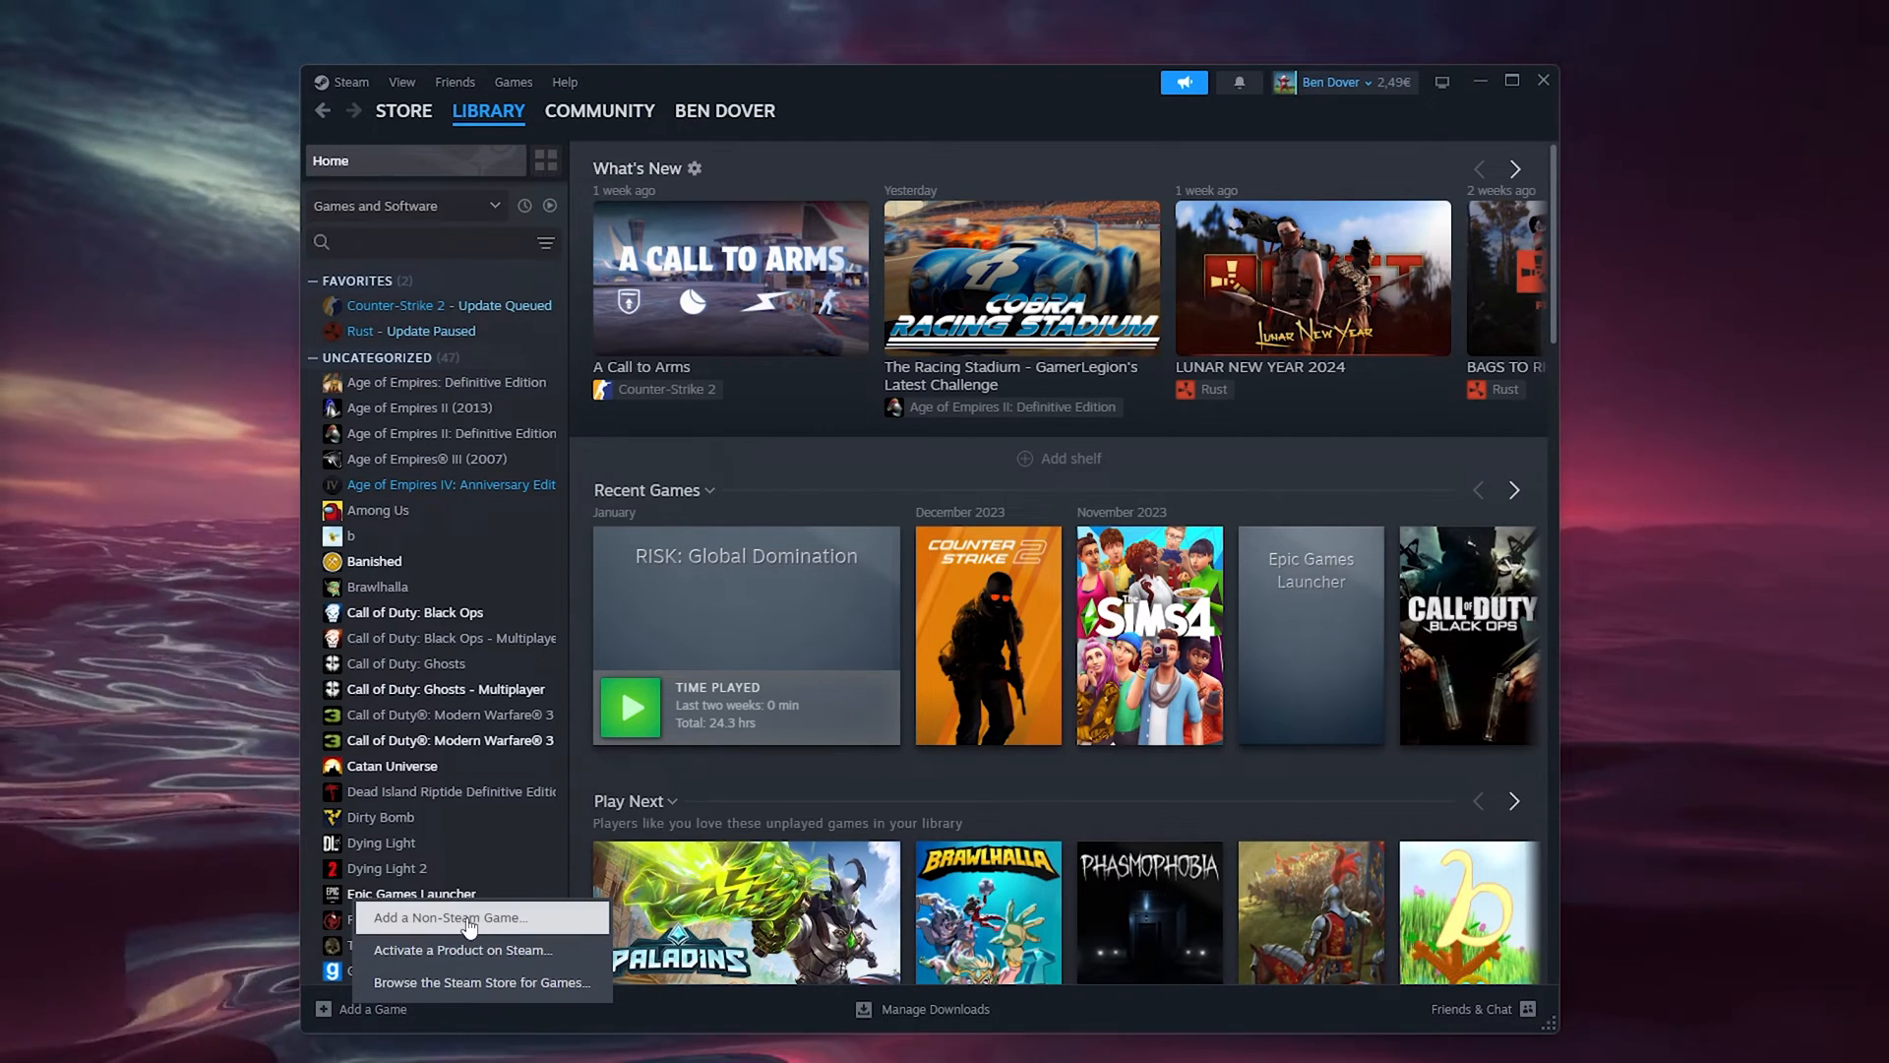
pyautogui.moveTo(467, 924)
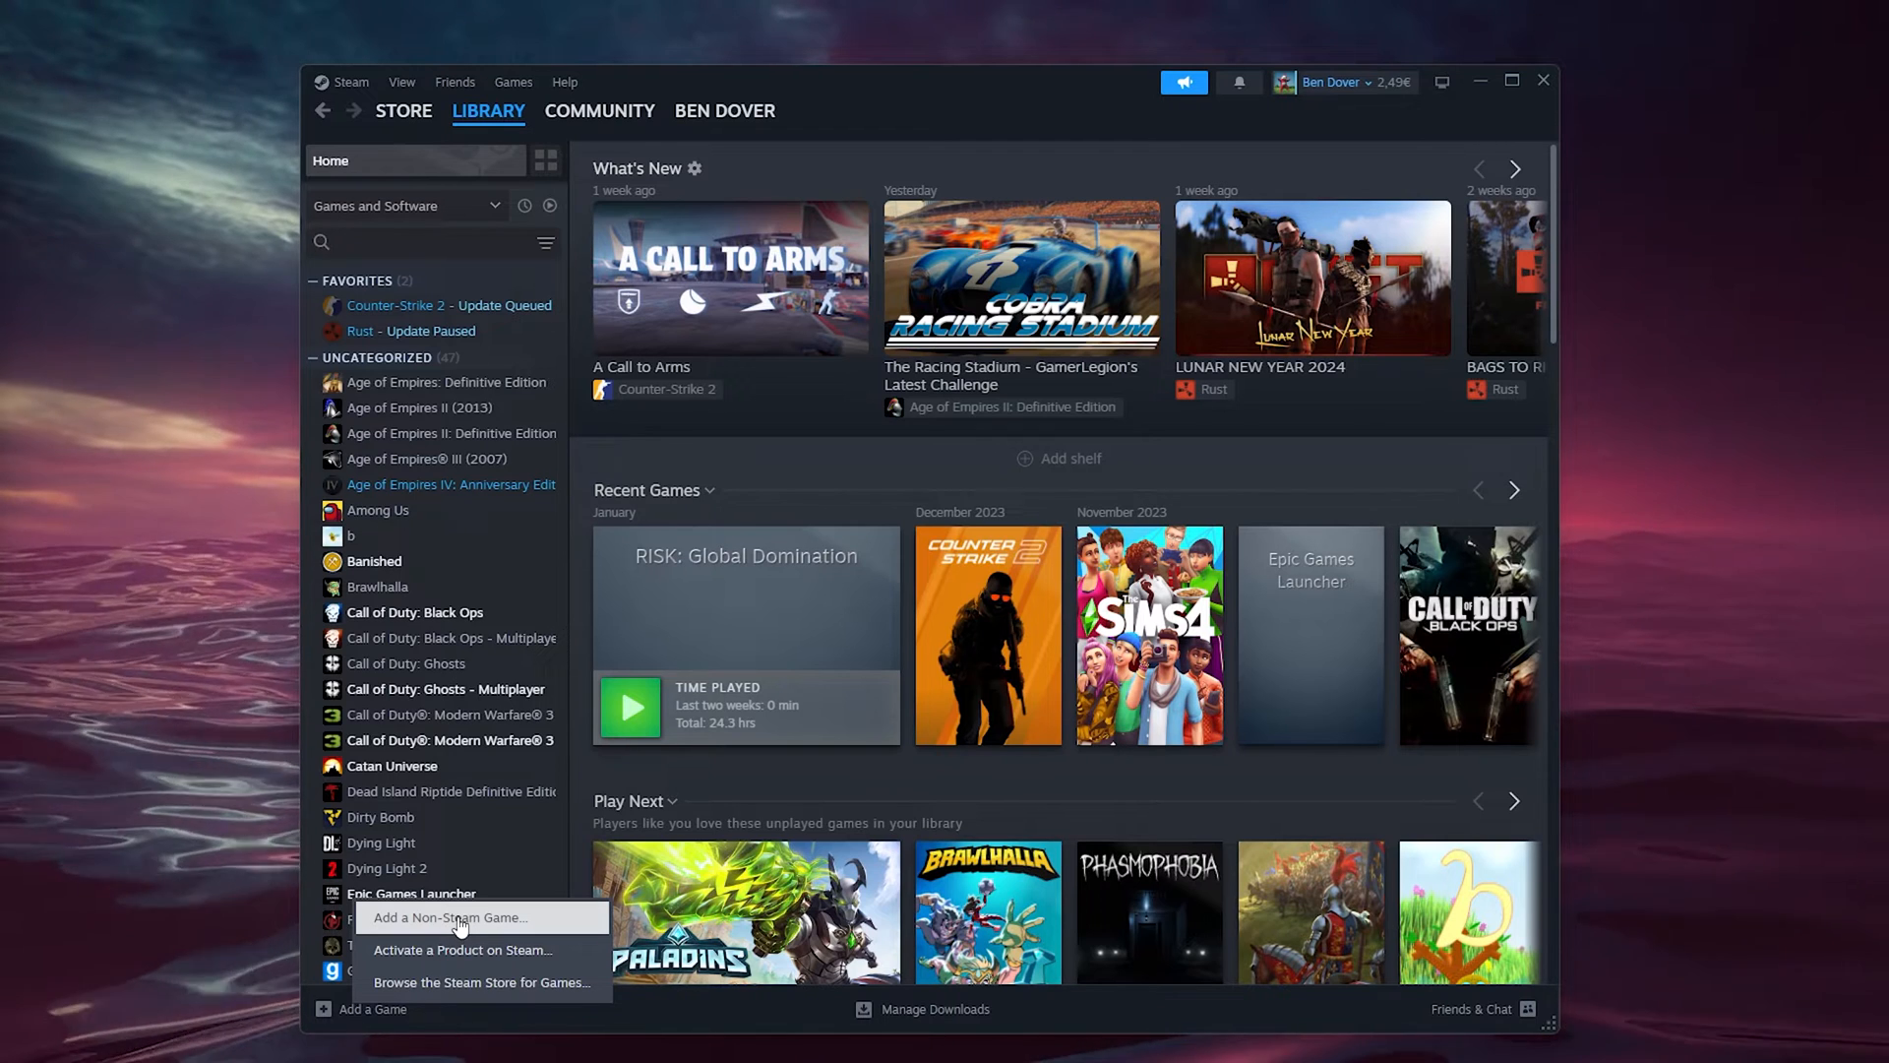
pyautogui.click(444, 917)
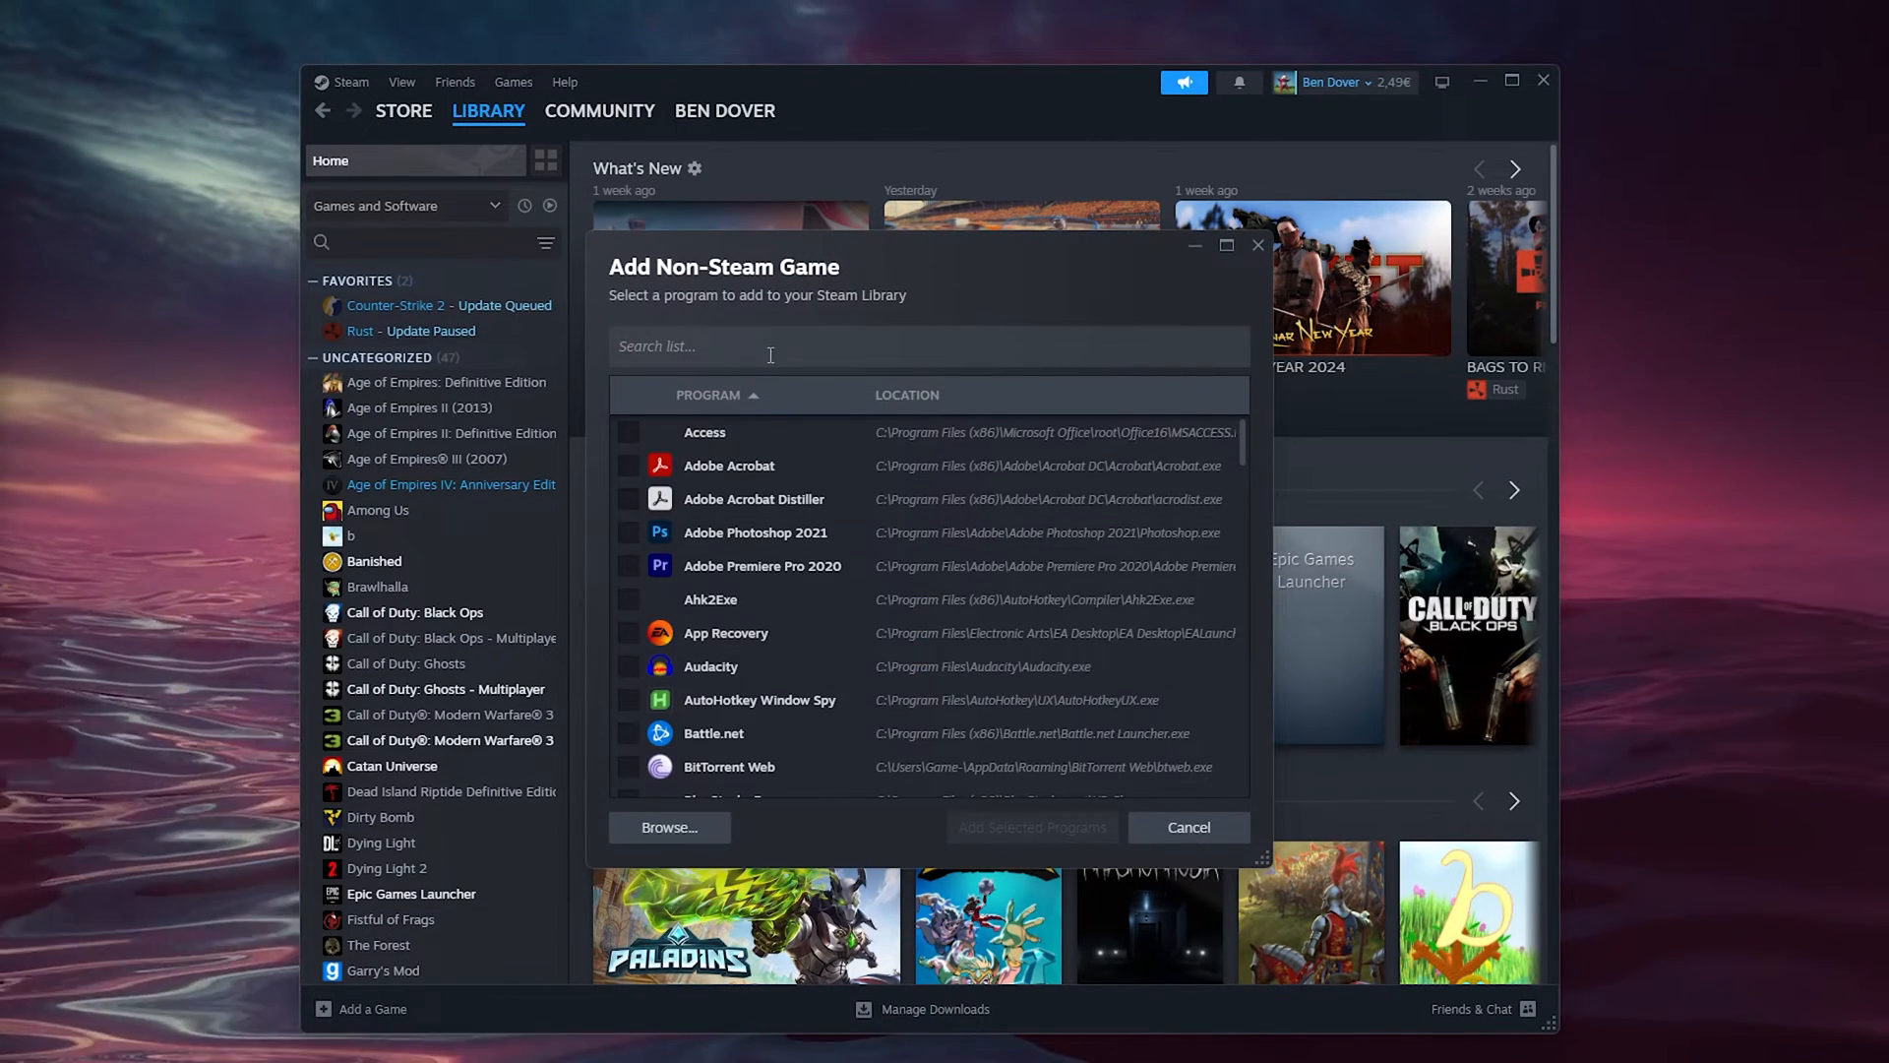
# Filter the program list by 'ro', tick Roblox Player, and add the selected program.
pyautogui.write('roblox')
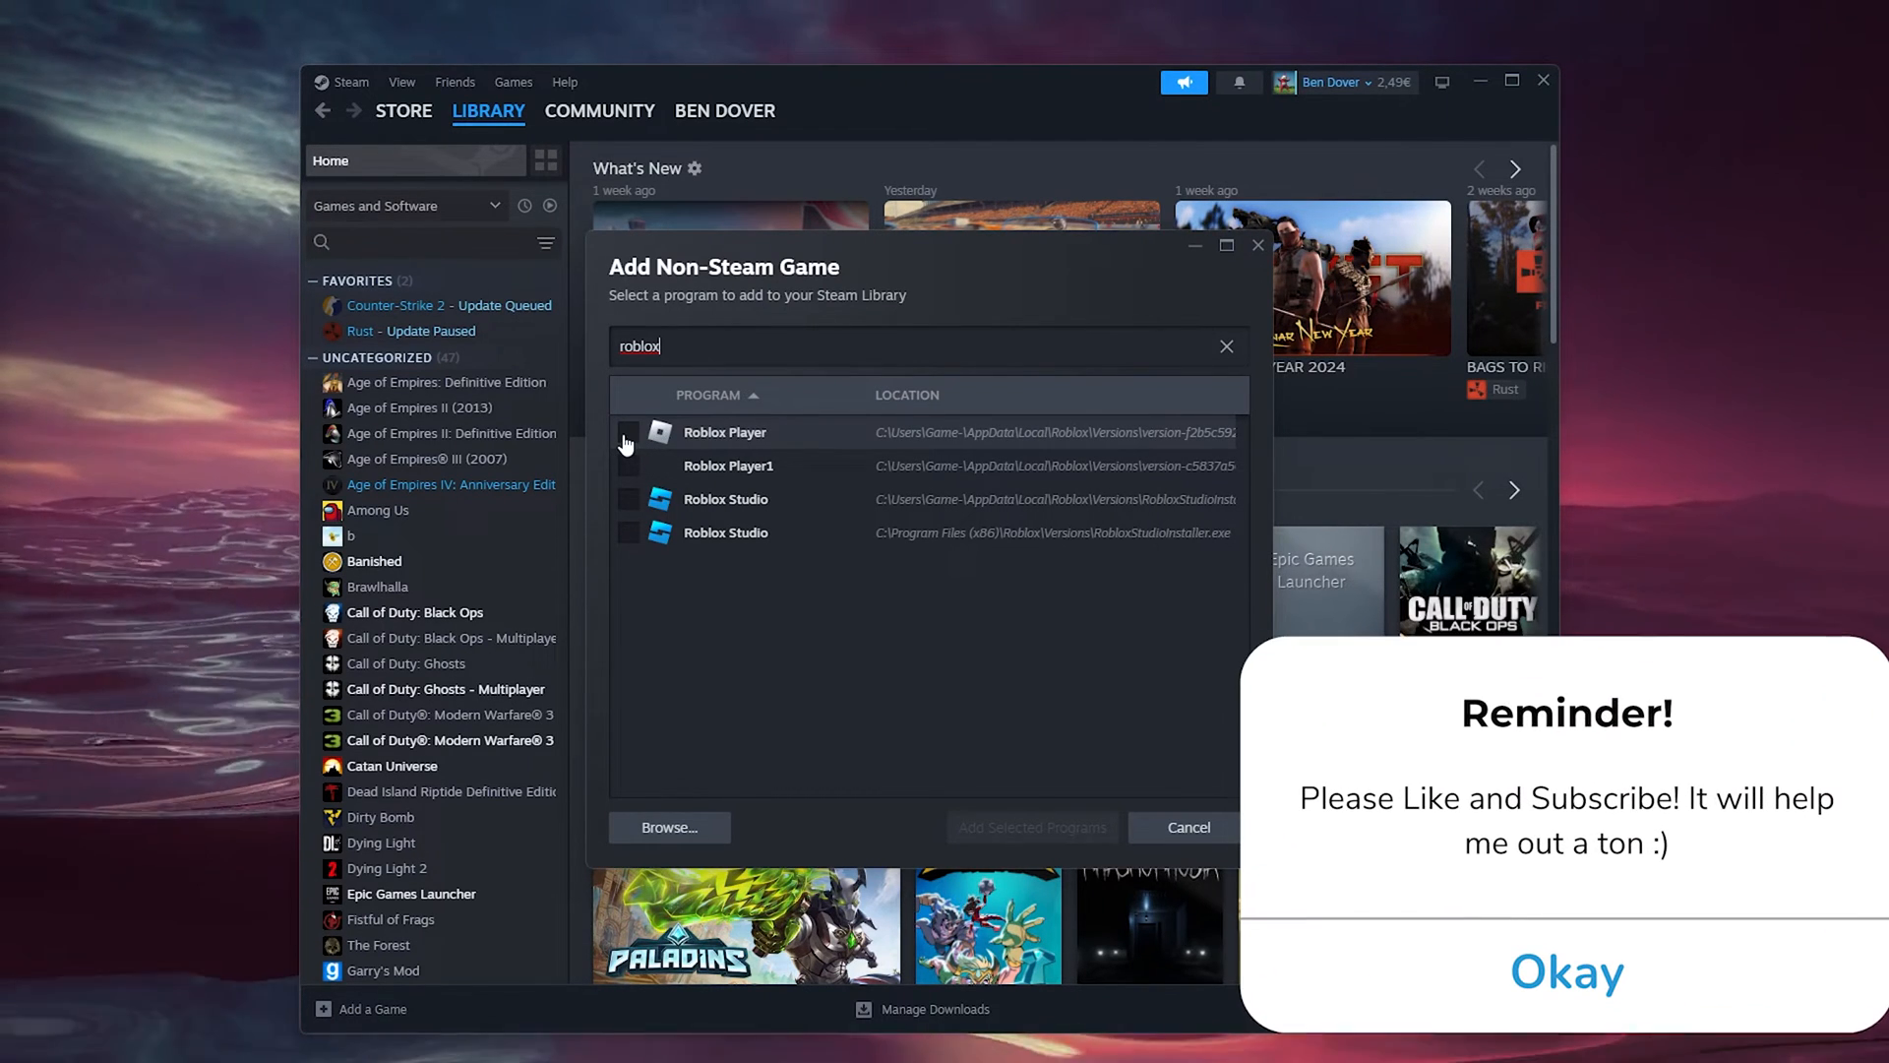
pyautogui.click(628, 431)
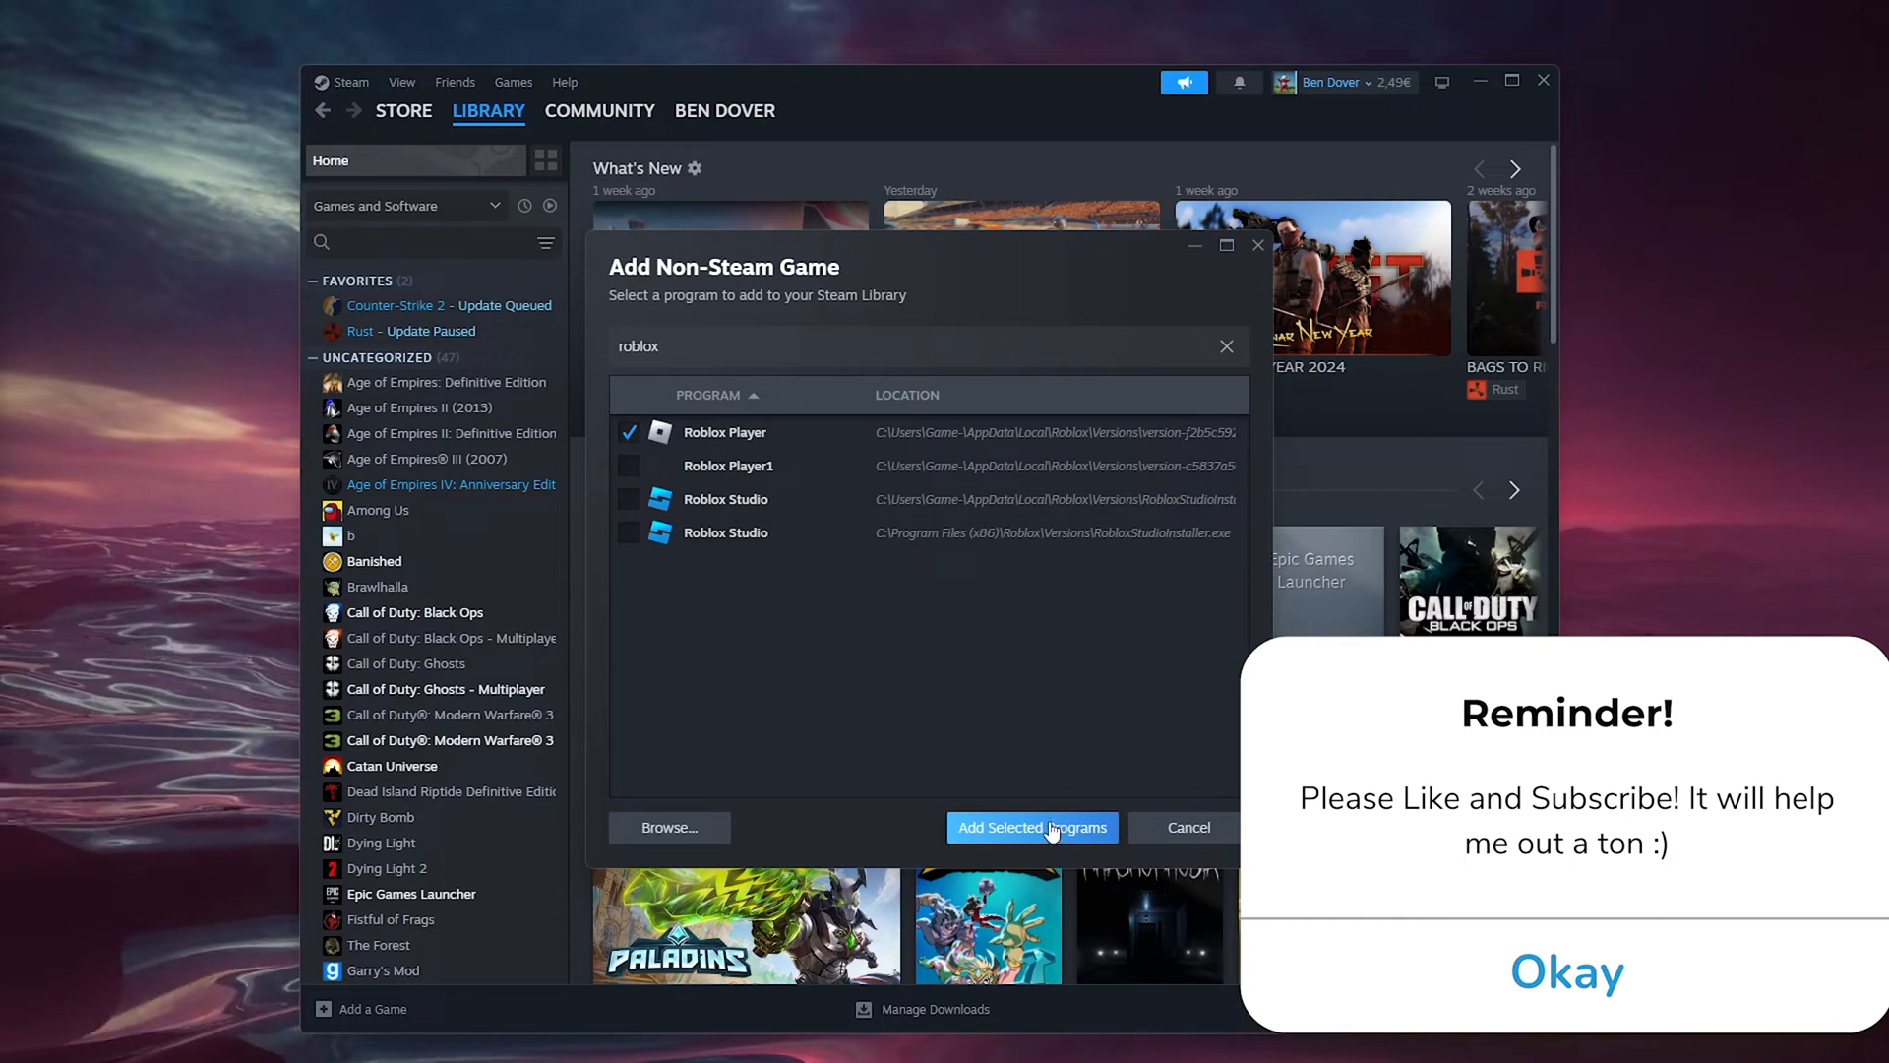
pyautogui.click(1030, 827)
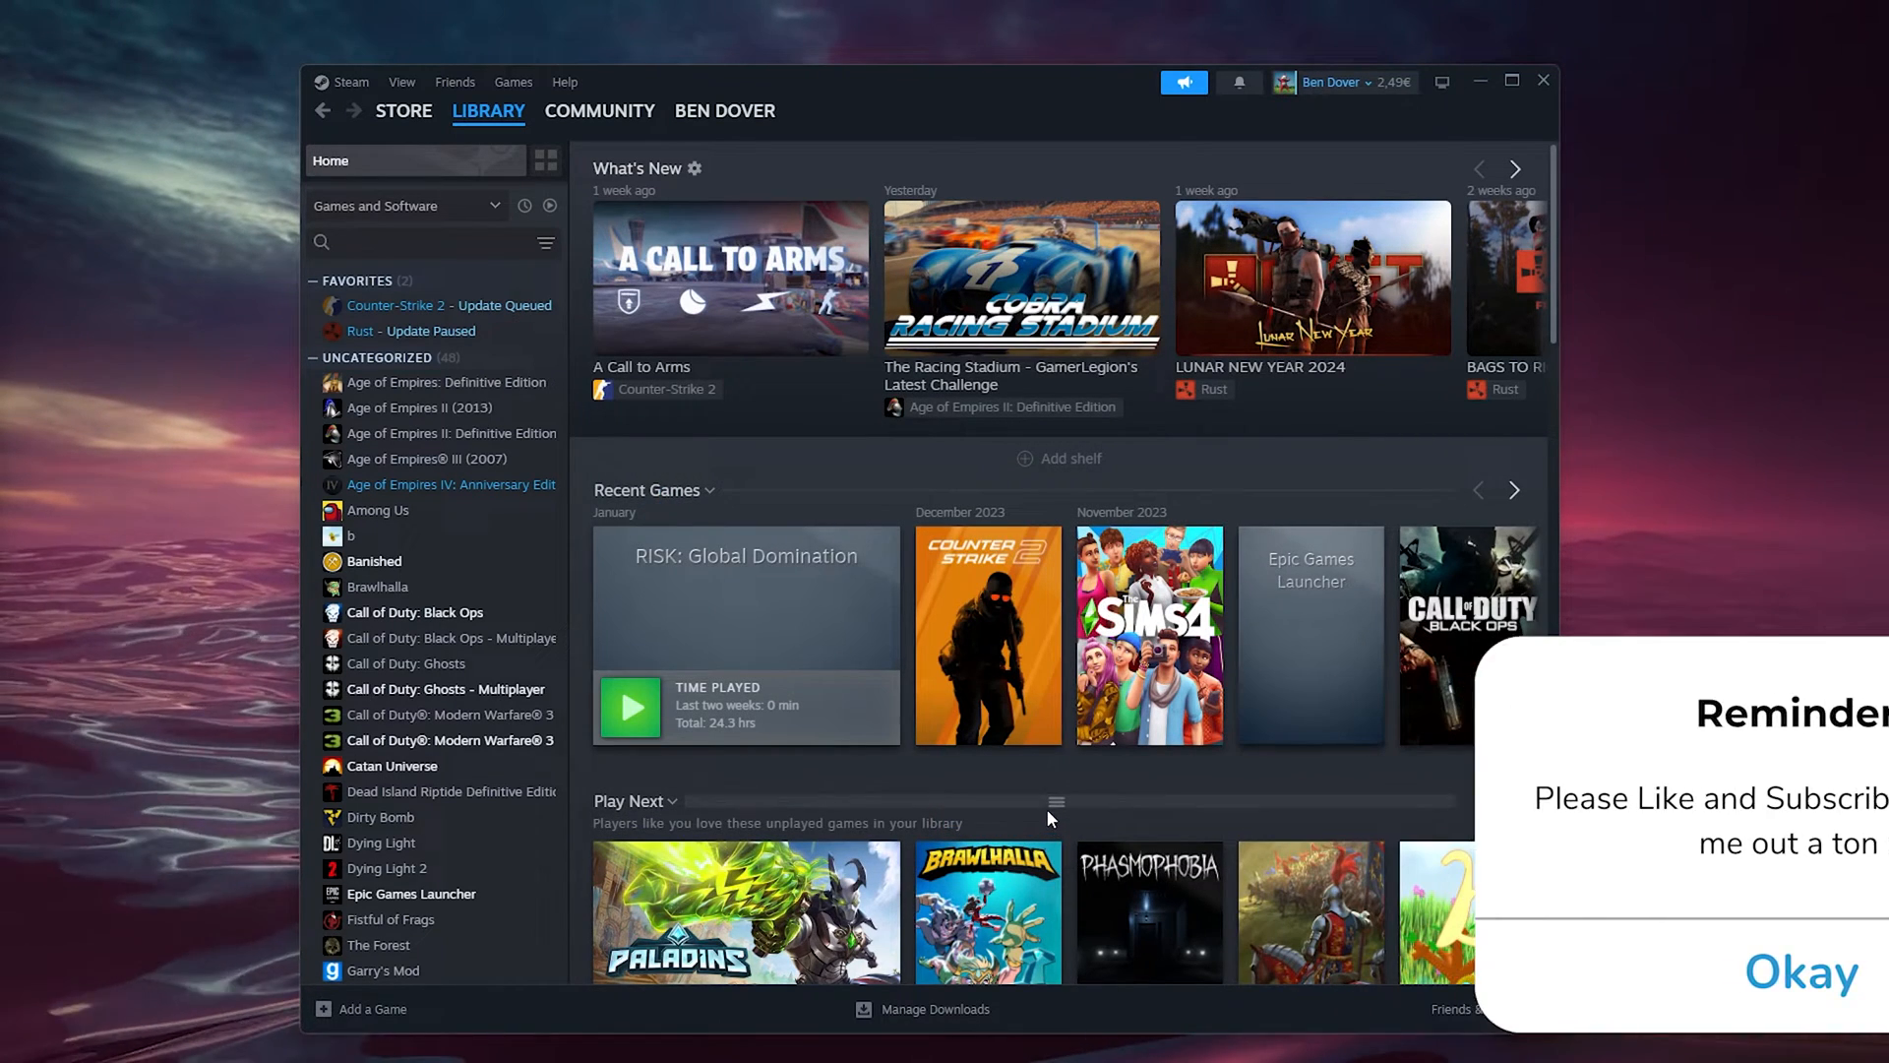
pyautogui.click(1803, 972)
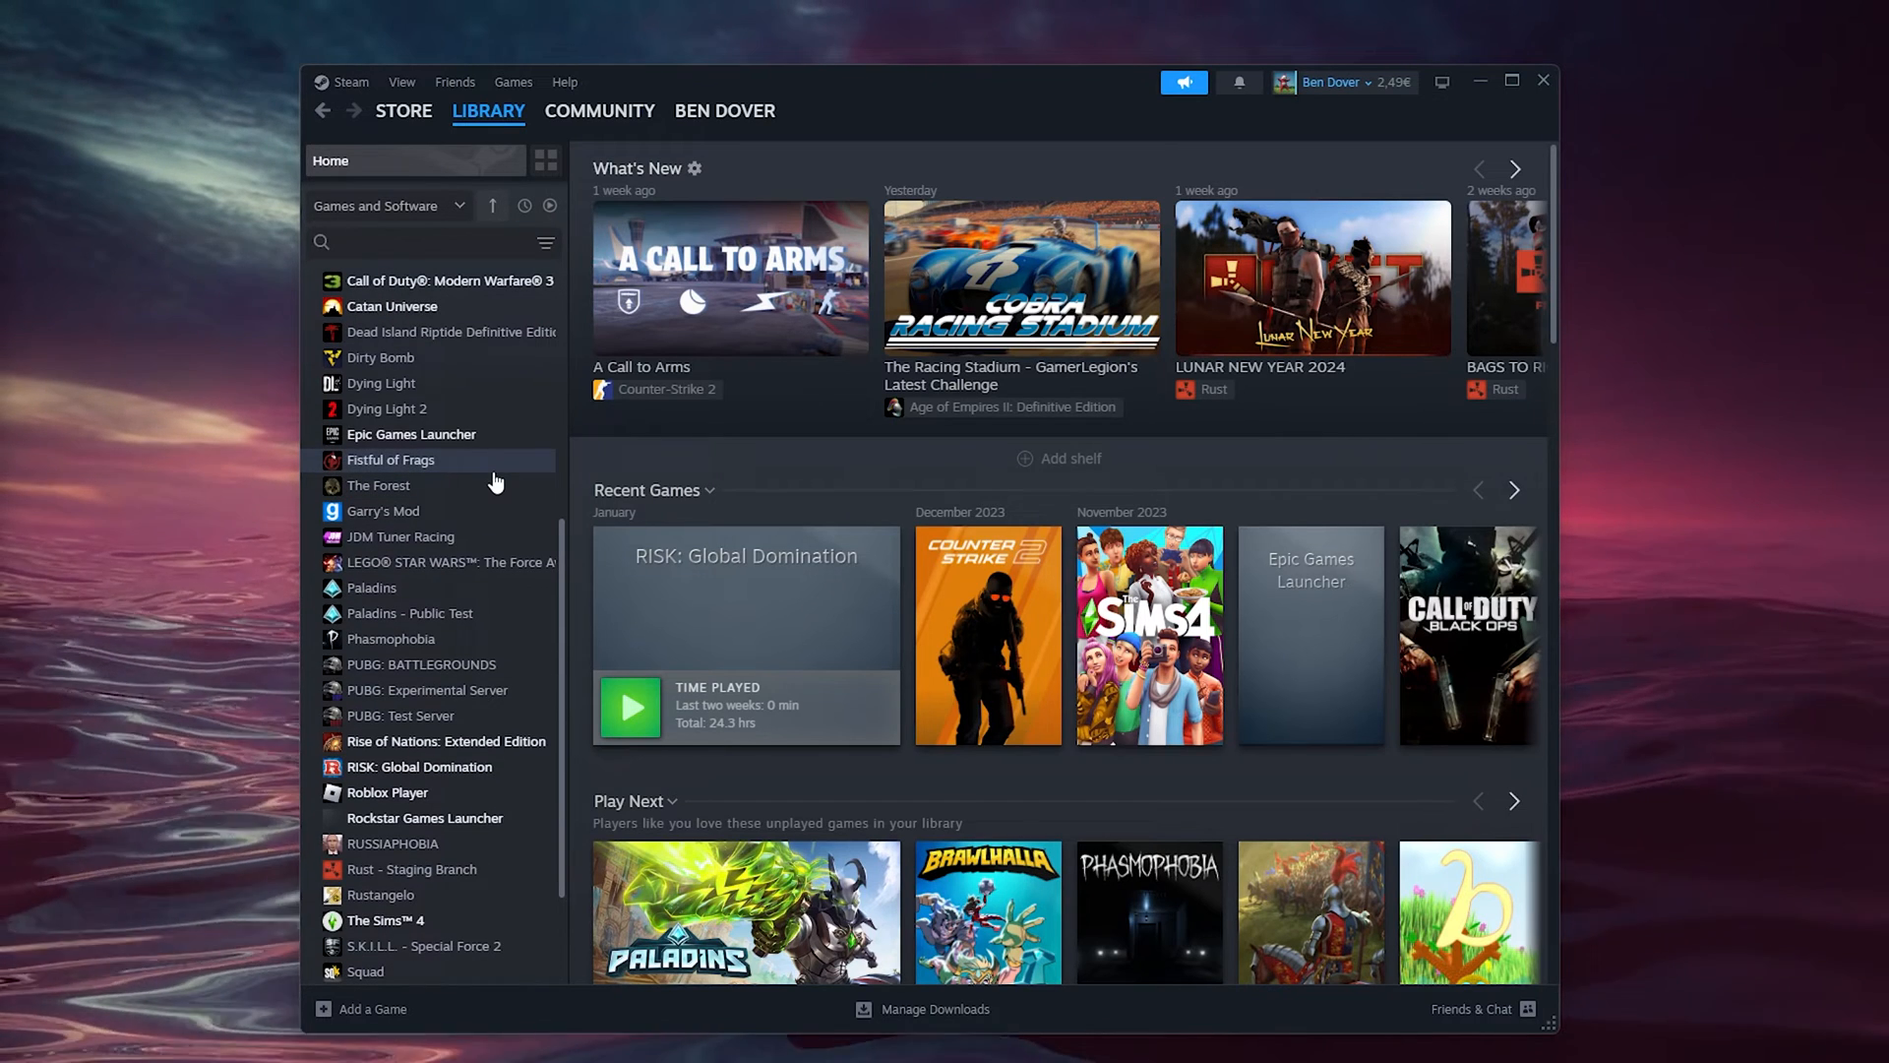
# Select Roblox Player in the library and launch it with PLAY.
pyautogui.click(387, 792)
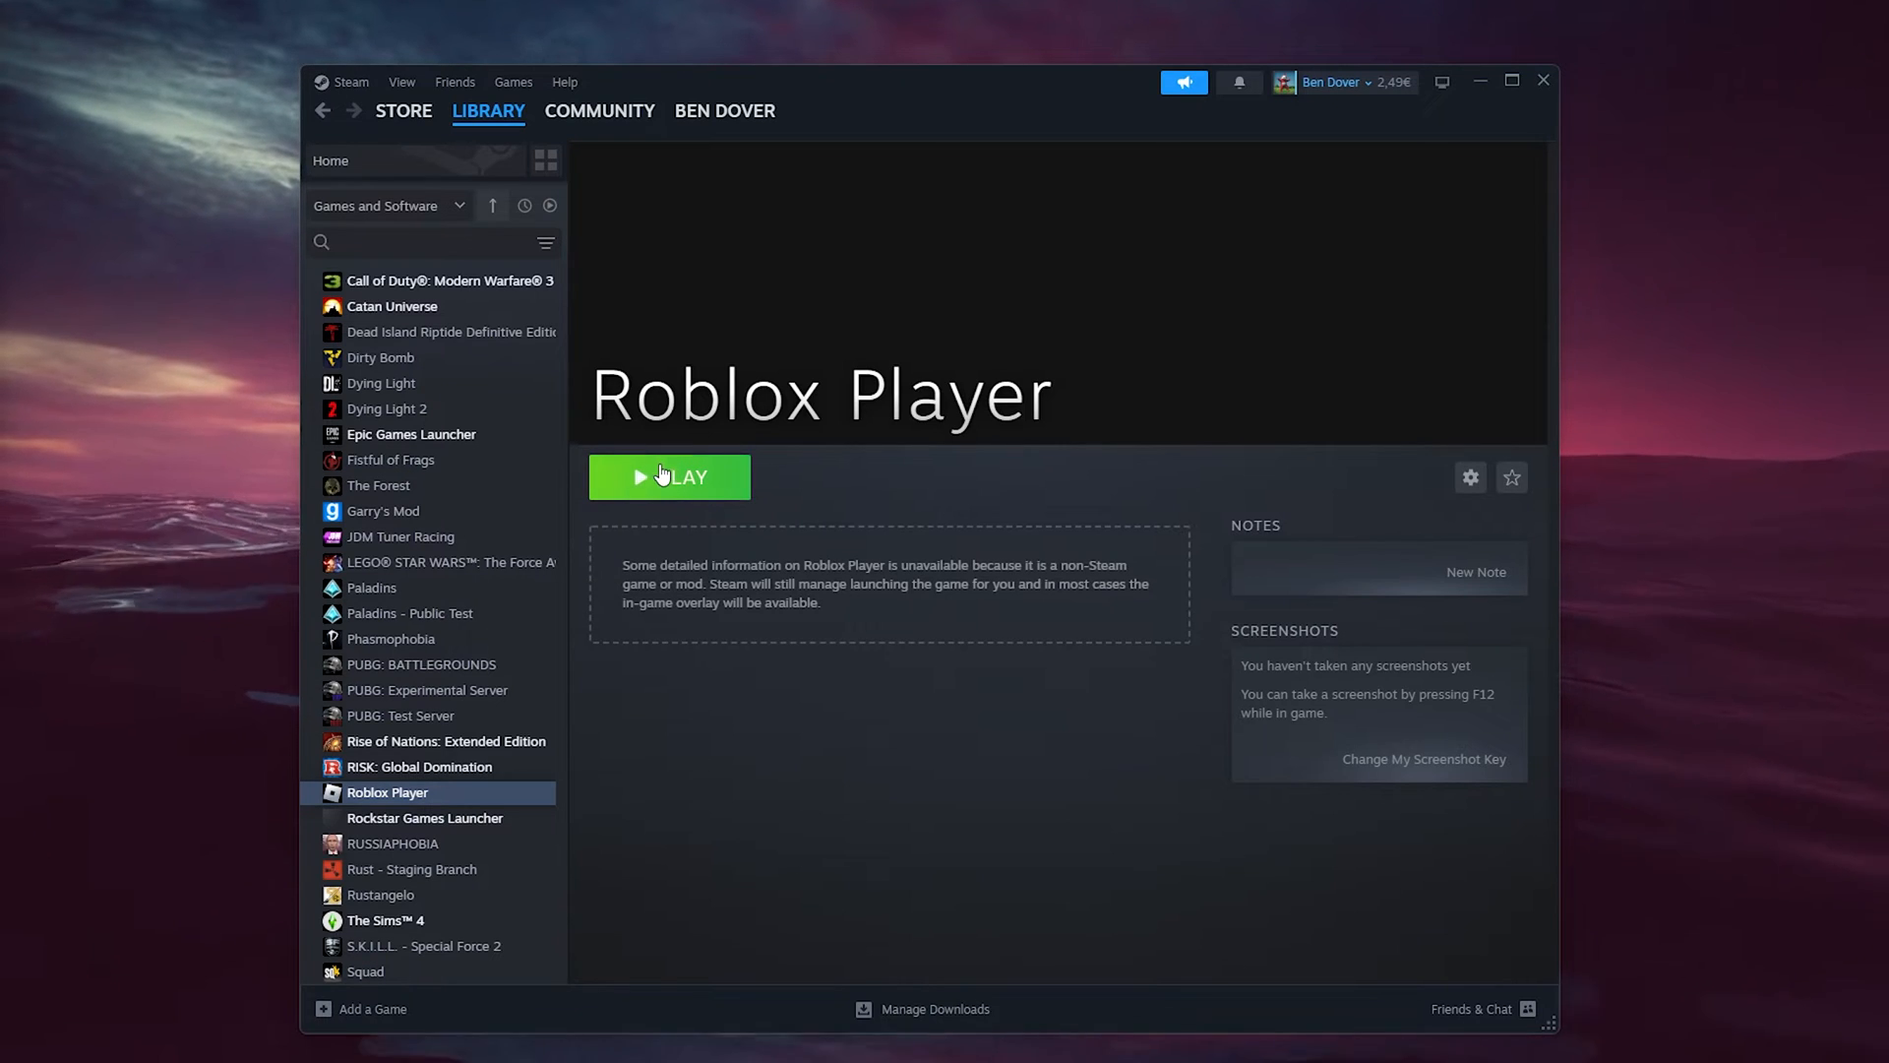
pyautogui.click(669, 476)
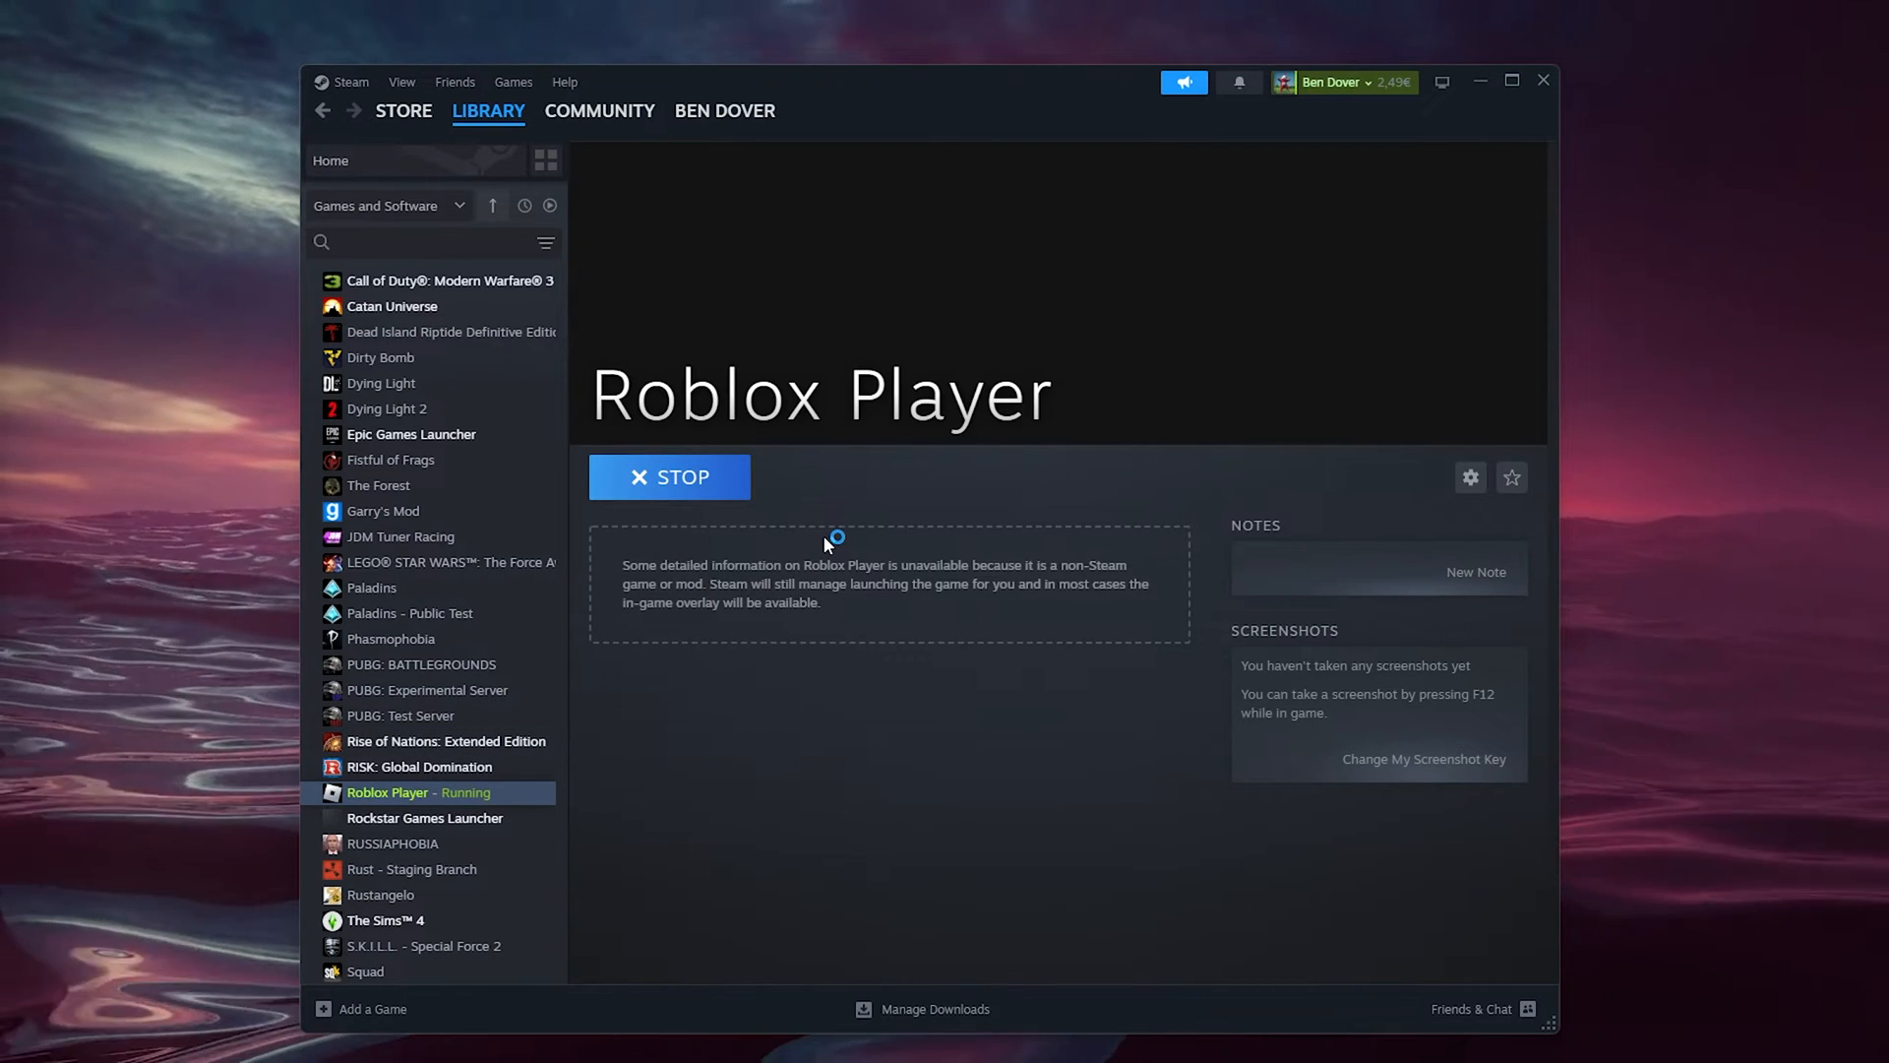
pyautogui.moveTo(1214, 219)
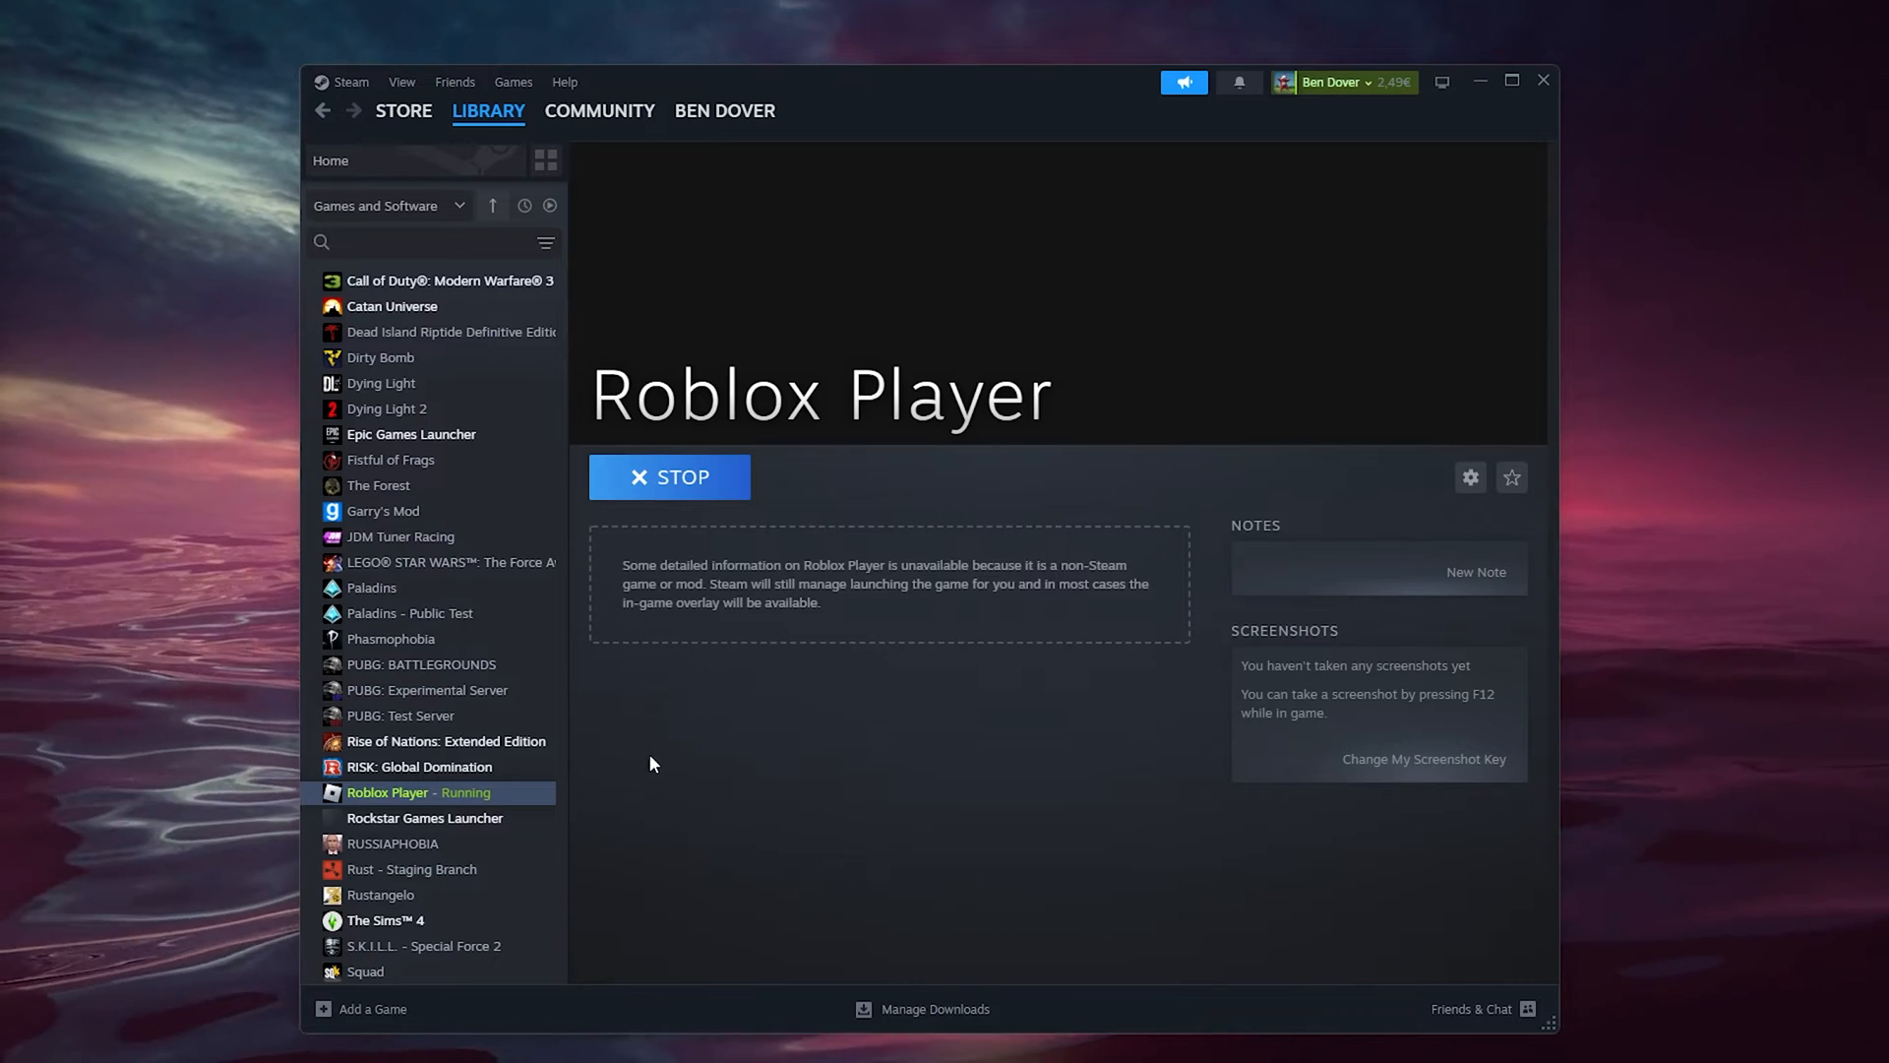
pyautogui.moveTo(1298, 192)
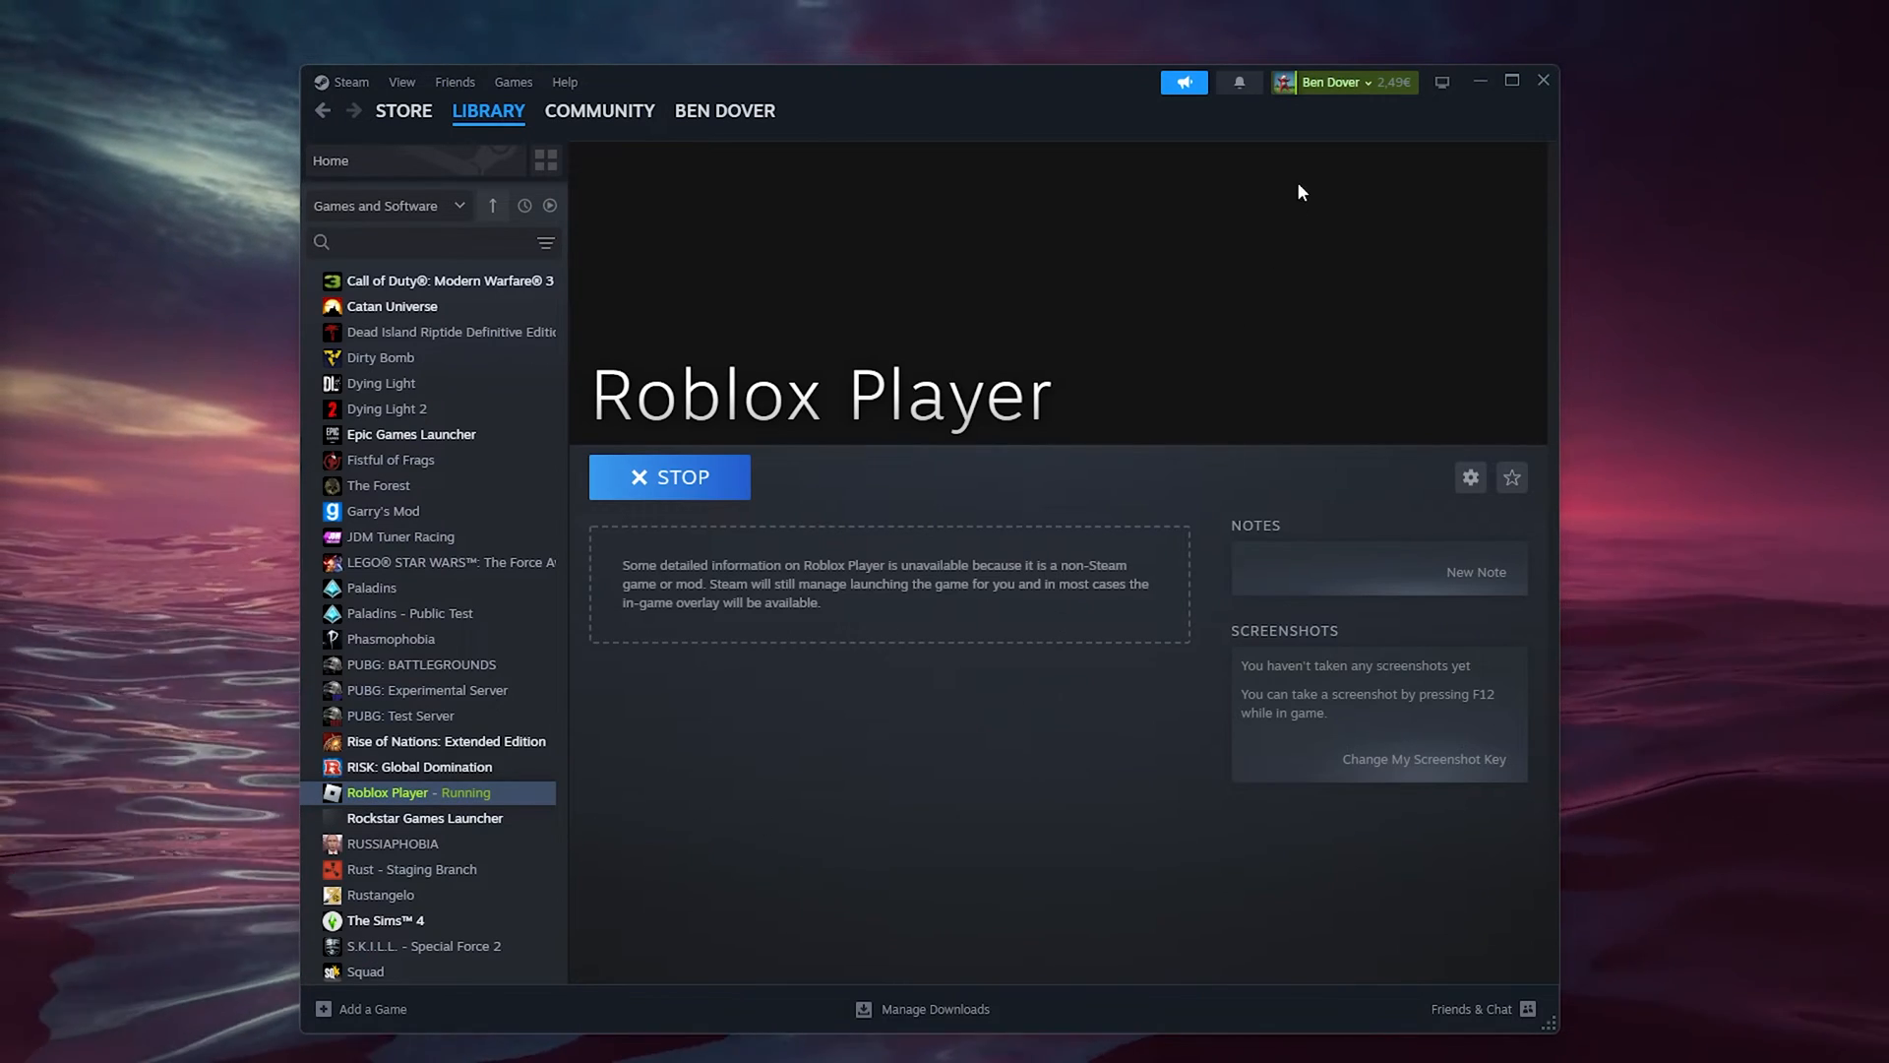